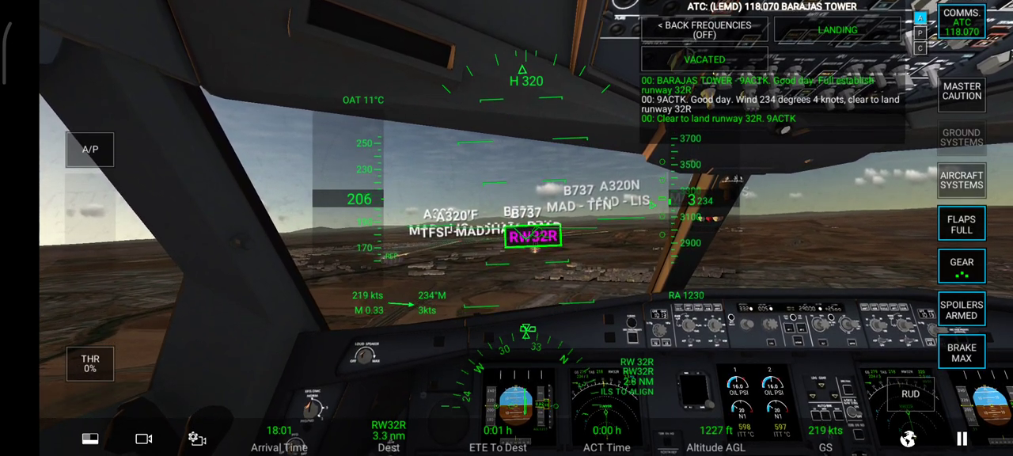
Review and dismiss the MASTER CAUTION alert list, then bring up the camera view choices
click(960, 180)
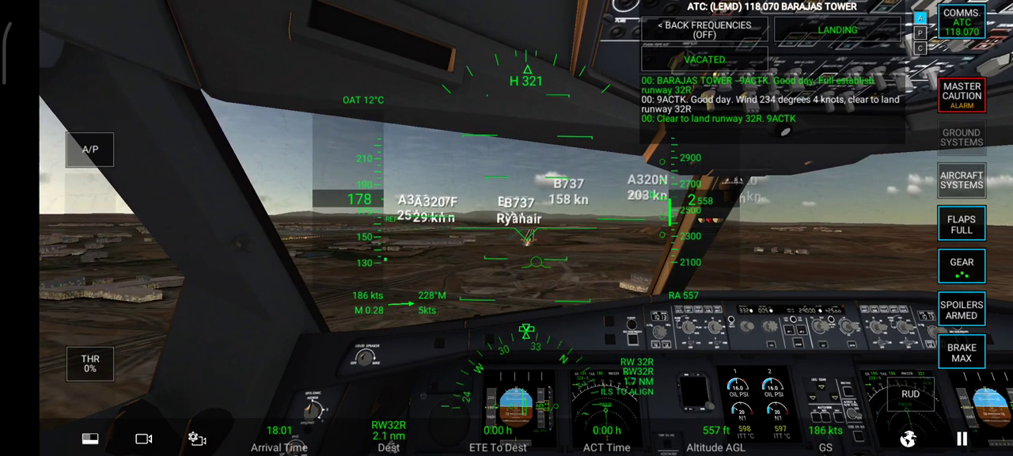
click(960, 95)
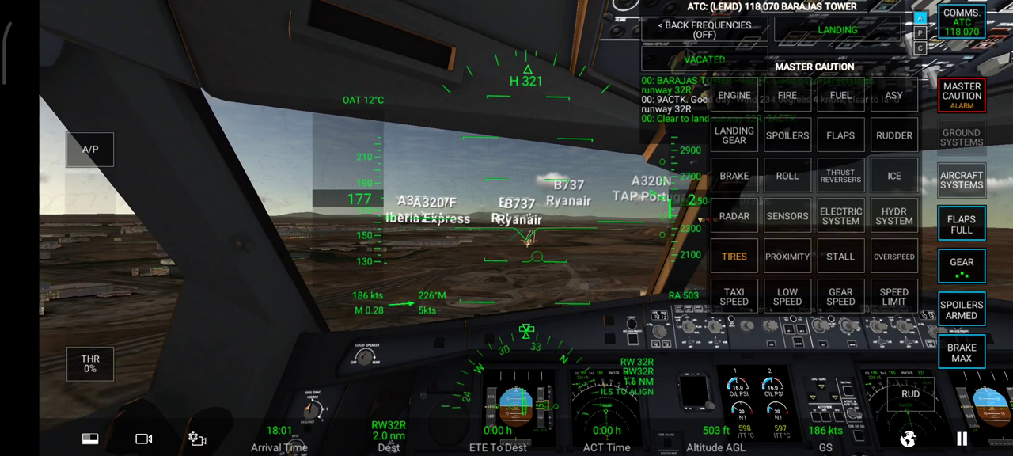
click(962, 94)
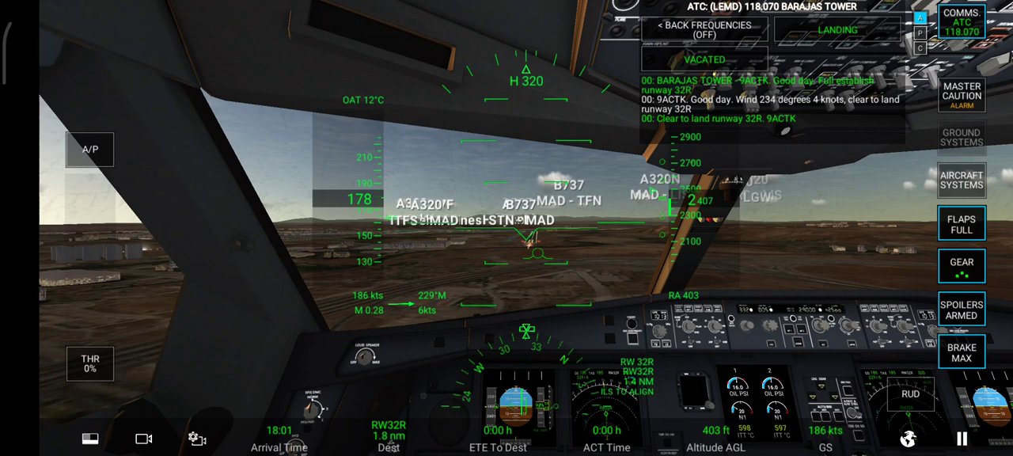
click(142, 437)
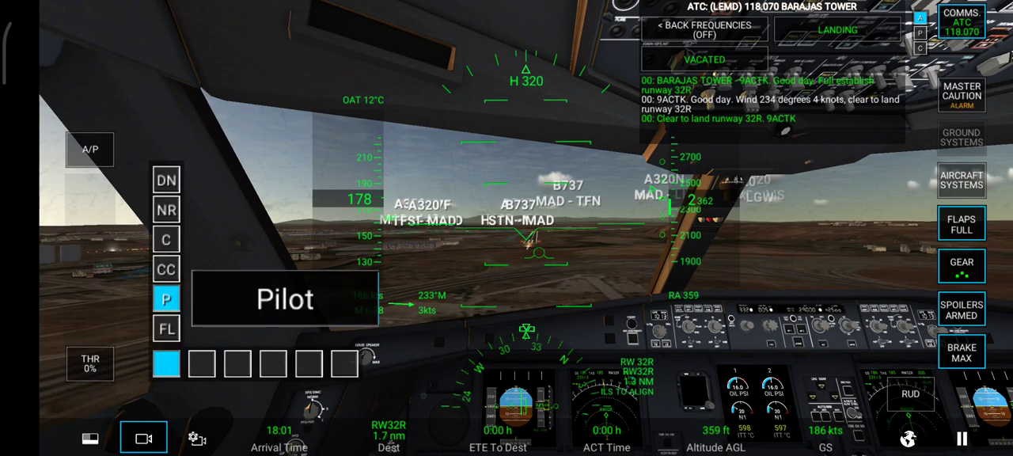
Switch to the outside chase camera for the touchdown on runway 32R
click(143, 437)
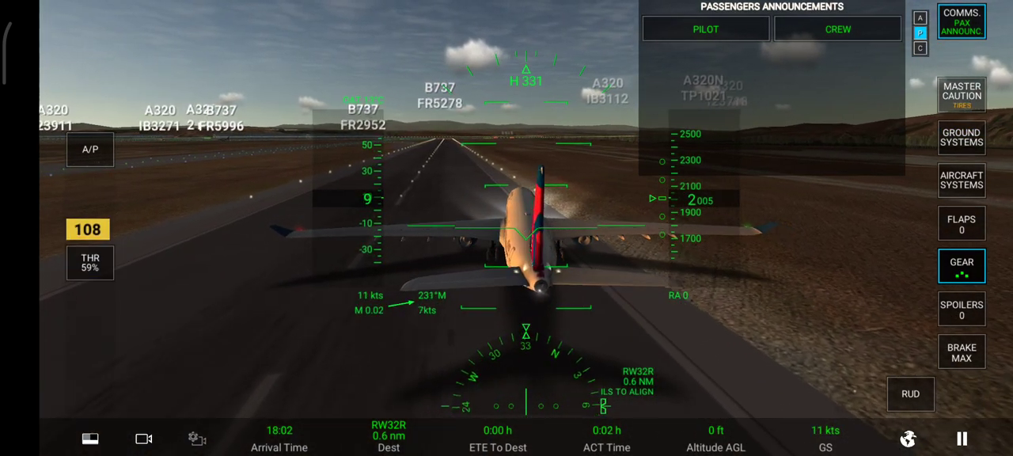
Play a pilot announcement to the passengers from the PILOT categories
click(705, 29)
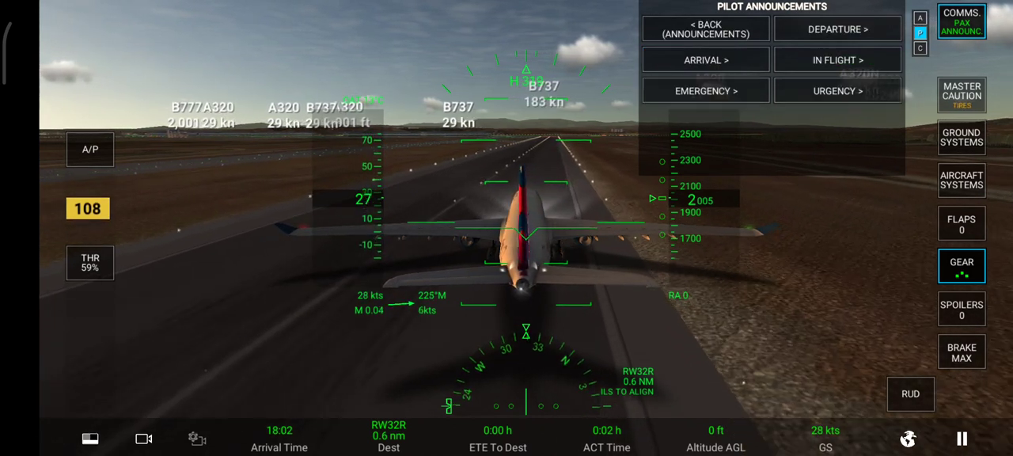
click(835, 29)
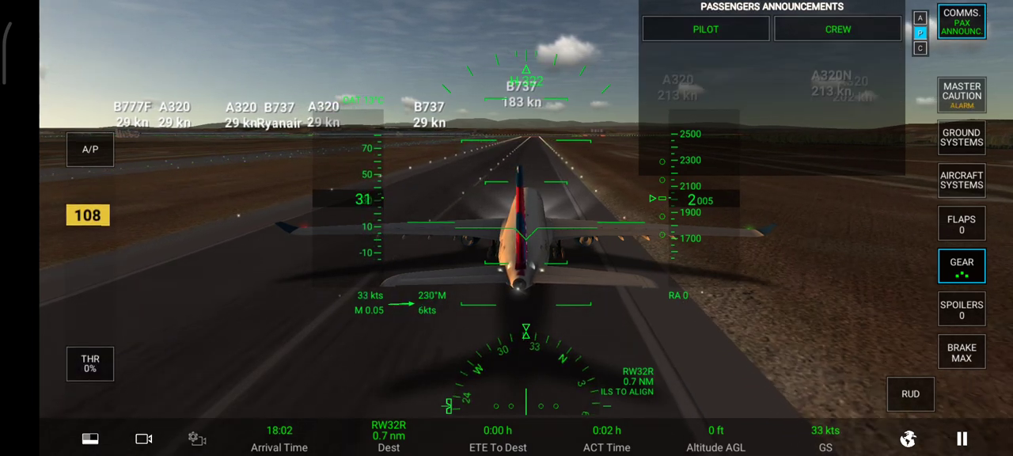
click(837, 28)
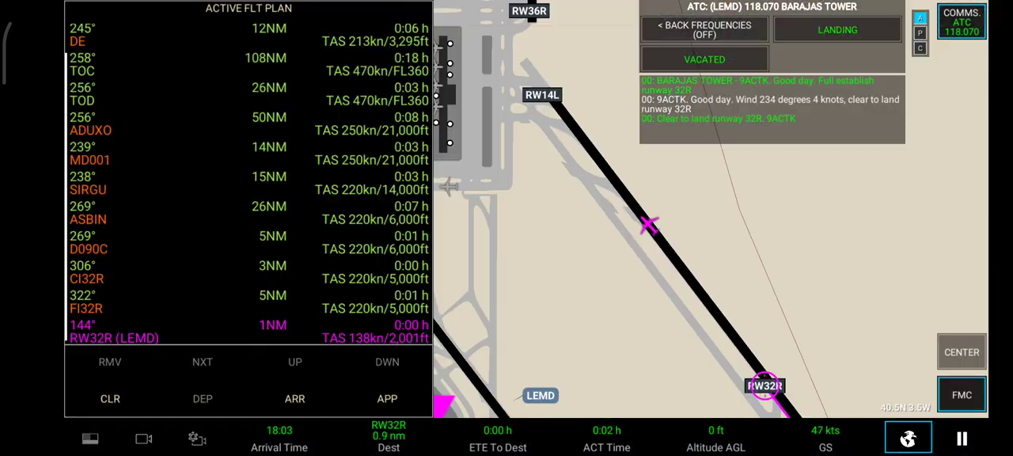
Return to the cockpit view and contact Barajas Ground on 121.620 for taxi instructions
click(143, 437)
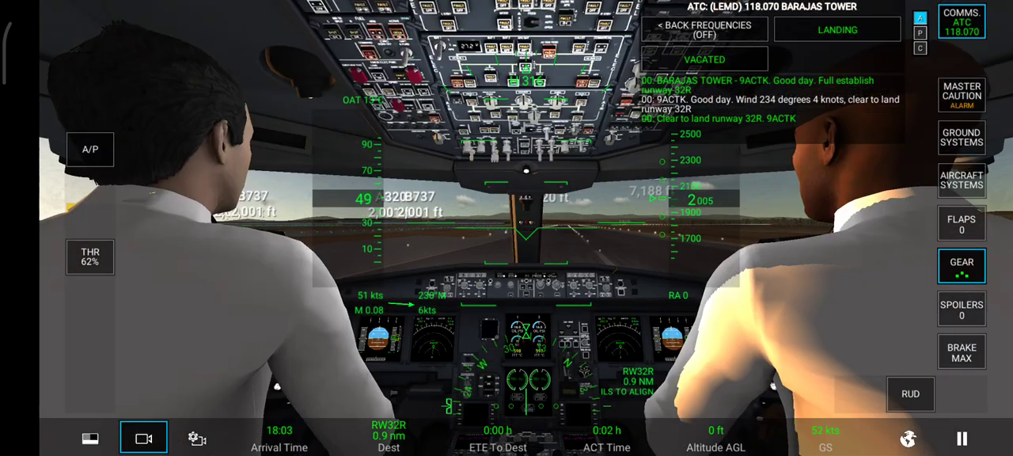
click(142, 437)
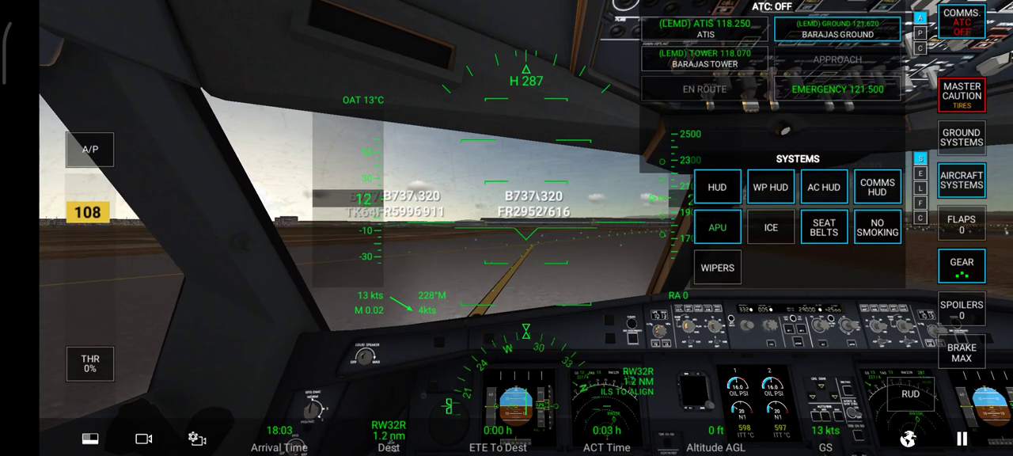
click(835, 29)
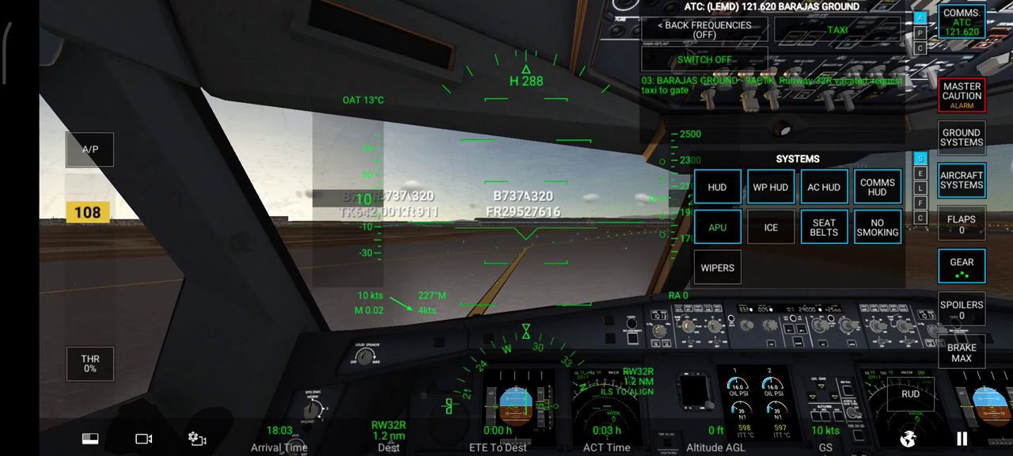